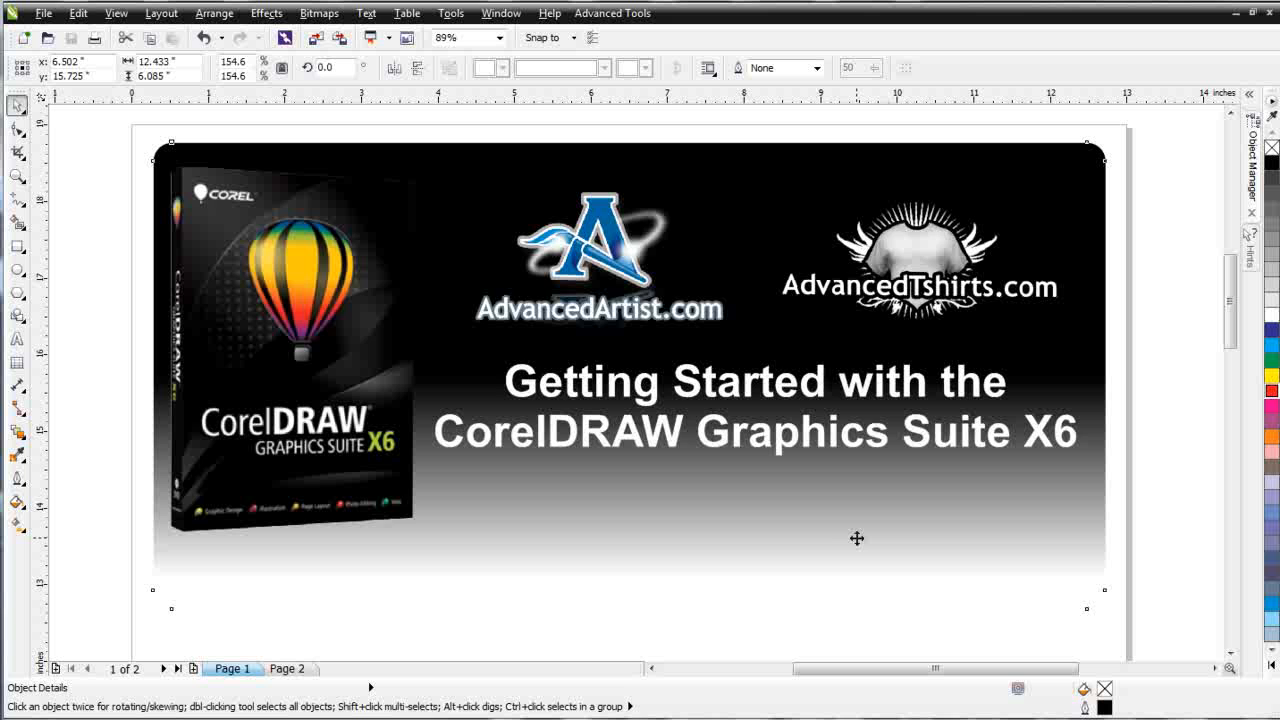
{"action": "mouse_move", "coordinate": [862, 535]}
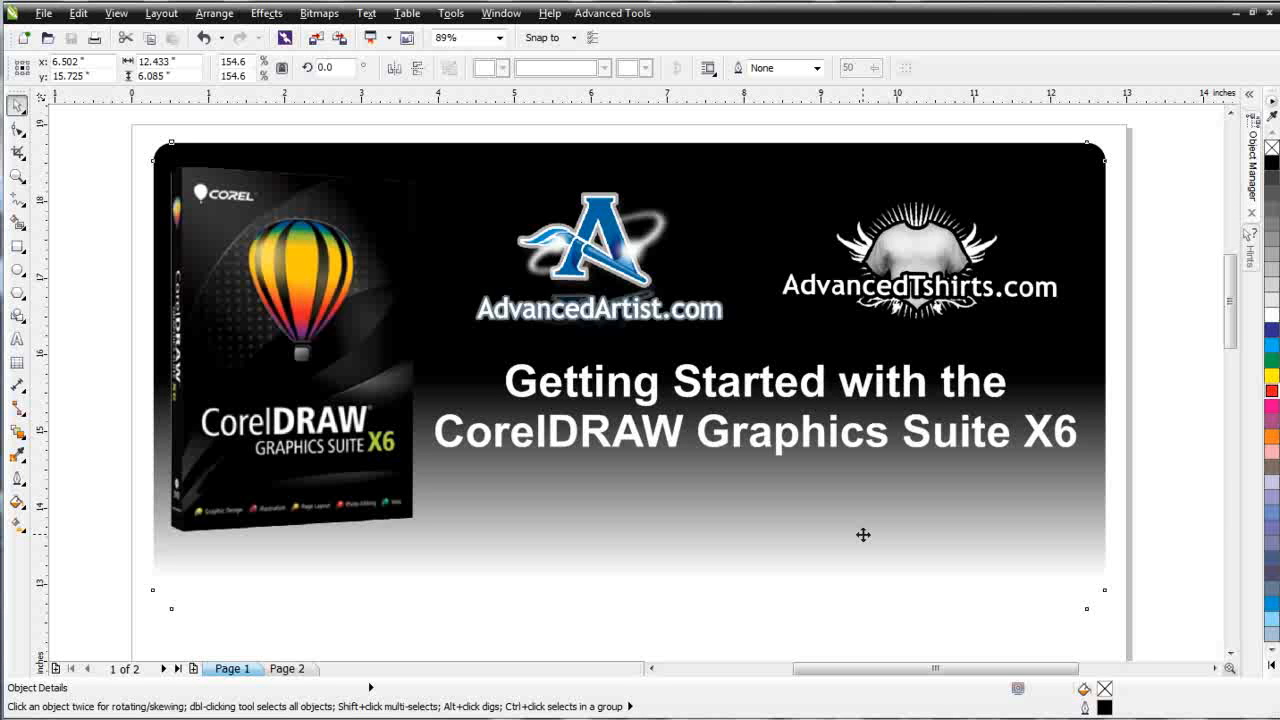
{"action": "mouse_move", "coordinate": [862, 535]}
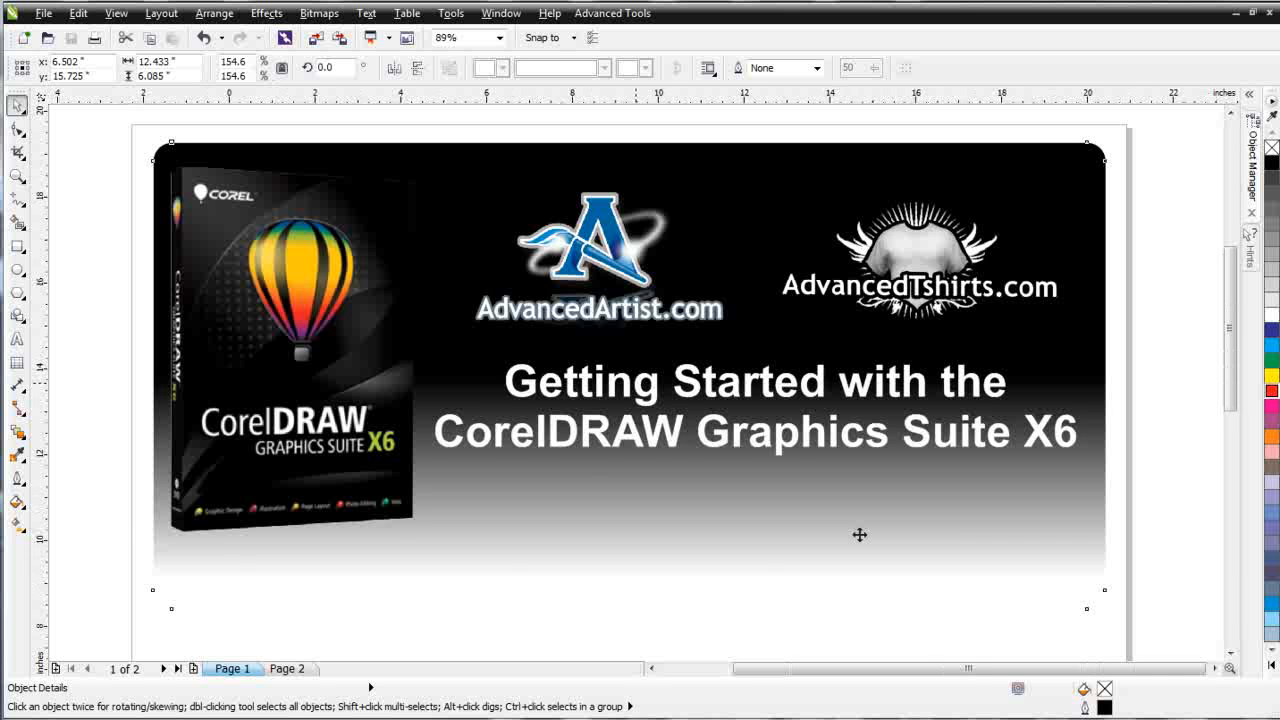
- Insert and tilt the black Camaro from DesignBase, then drag the X6 box image beside it
{"action": "left_click", "coordinate": [611, 13]}
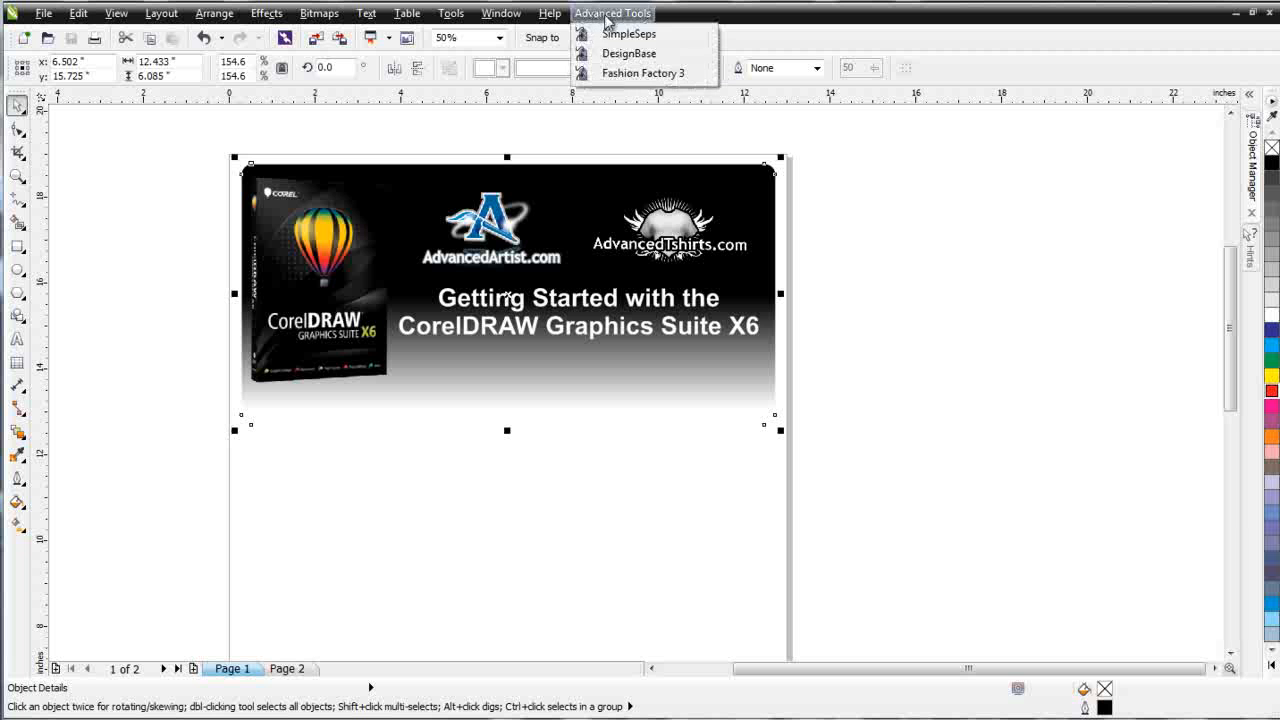
{"action": "left_click", "coordinate": [629, 53]}
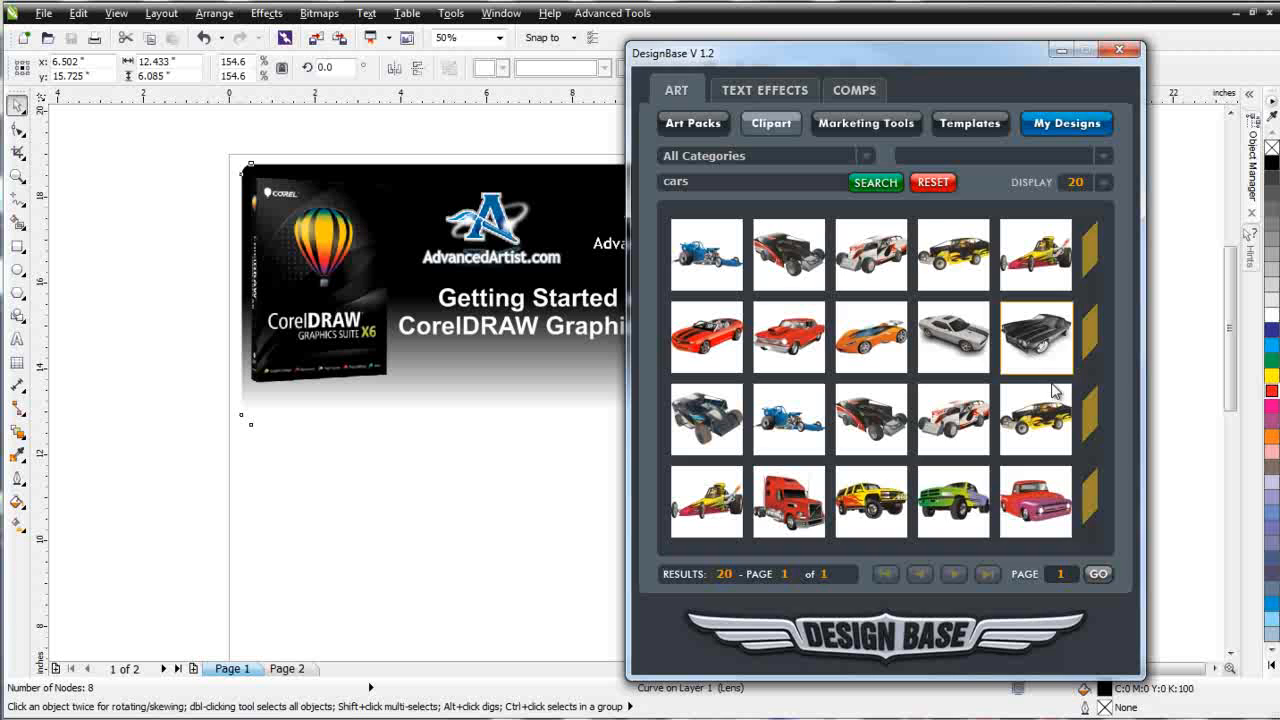
{"action": "left_click", "coordinate": [1035, 337]}
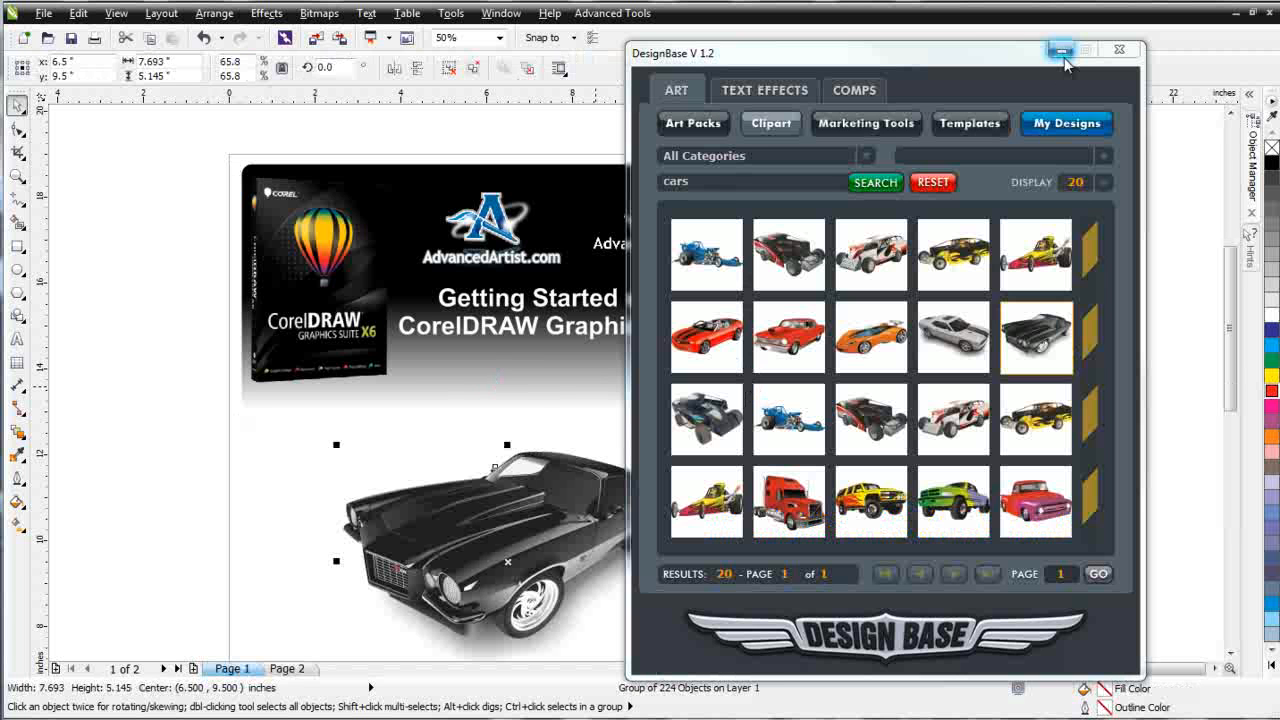
{"action": "left_click", "coordinate": [1061, 50]}
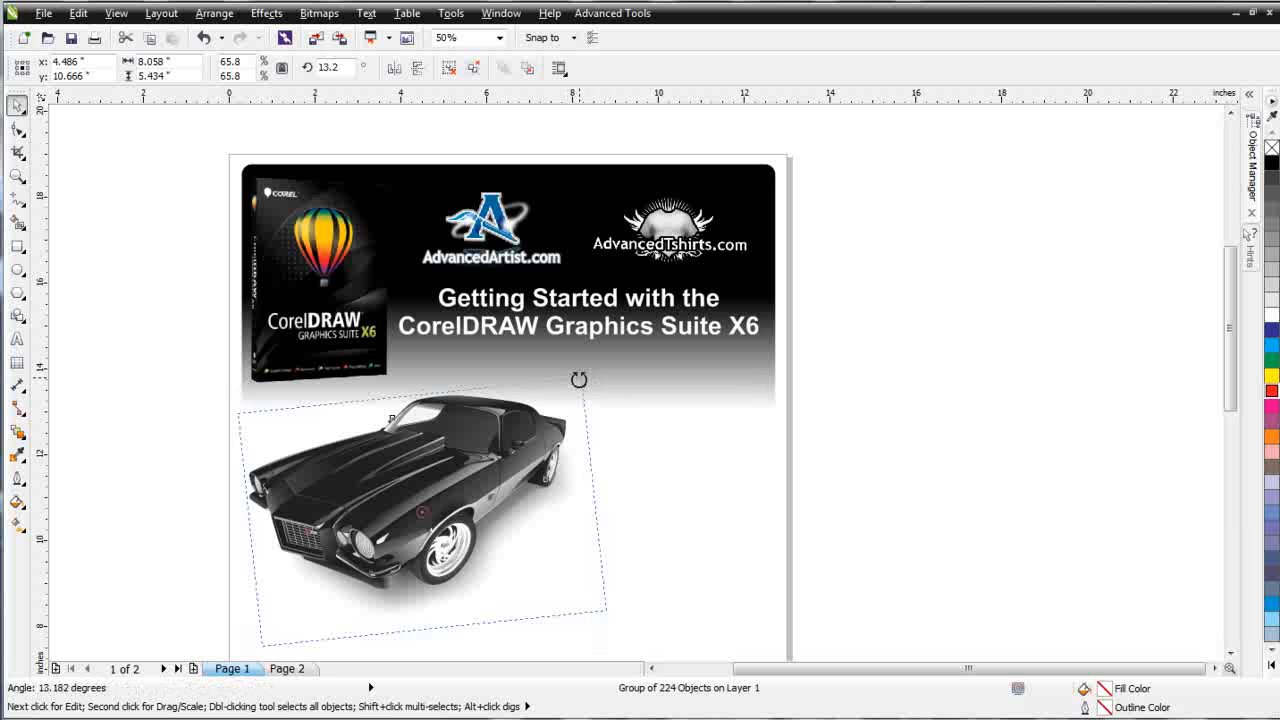
{"action": "left_click", "coordinate": [317, 280]}
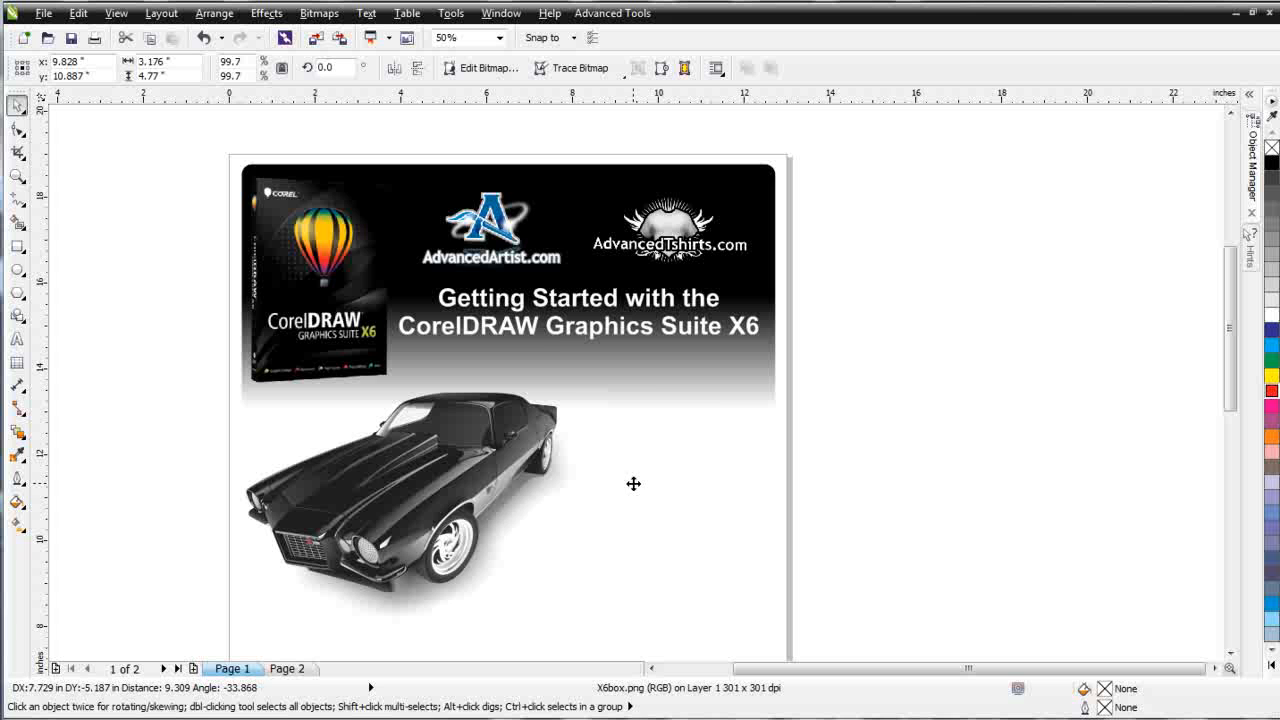
{"action": "left_click_drag", "start_coordinate": [633, 484], "coordinate": [650, 500]}
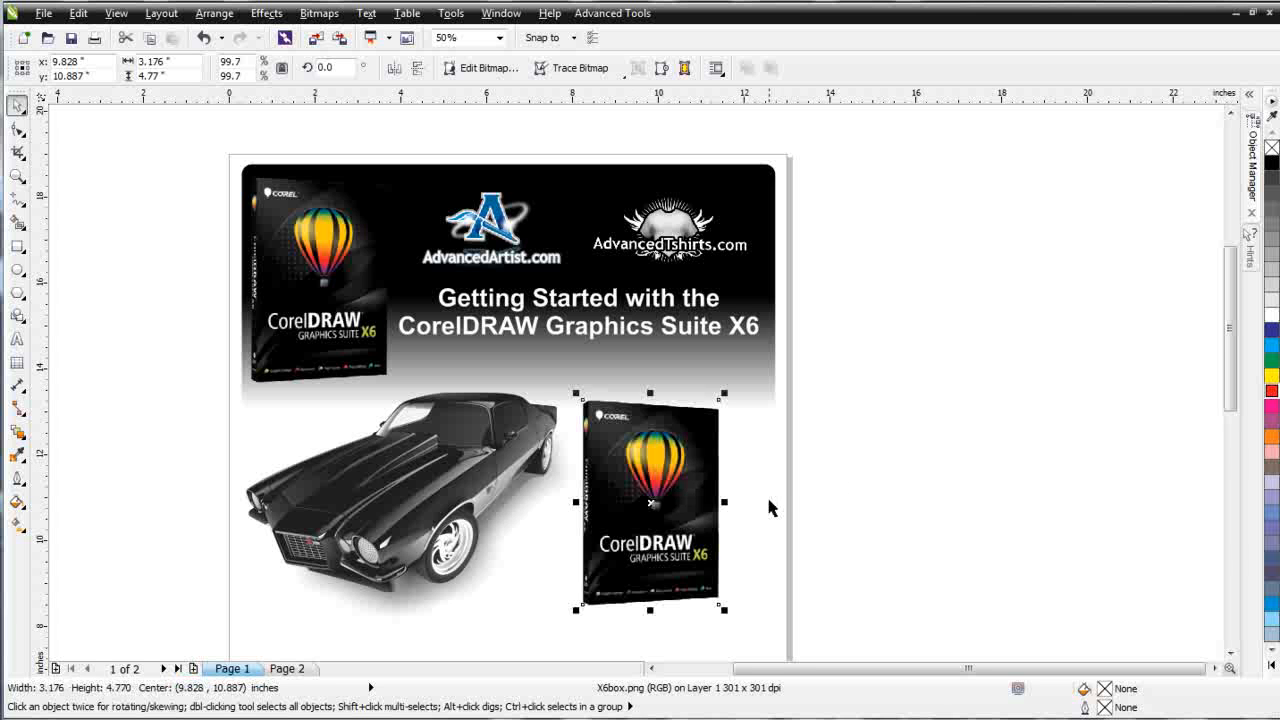
{"action": "mouse_move", "coordinate": [778, 555]}
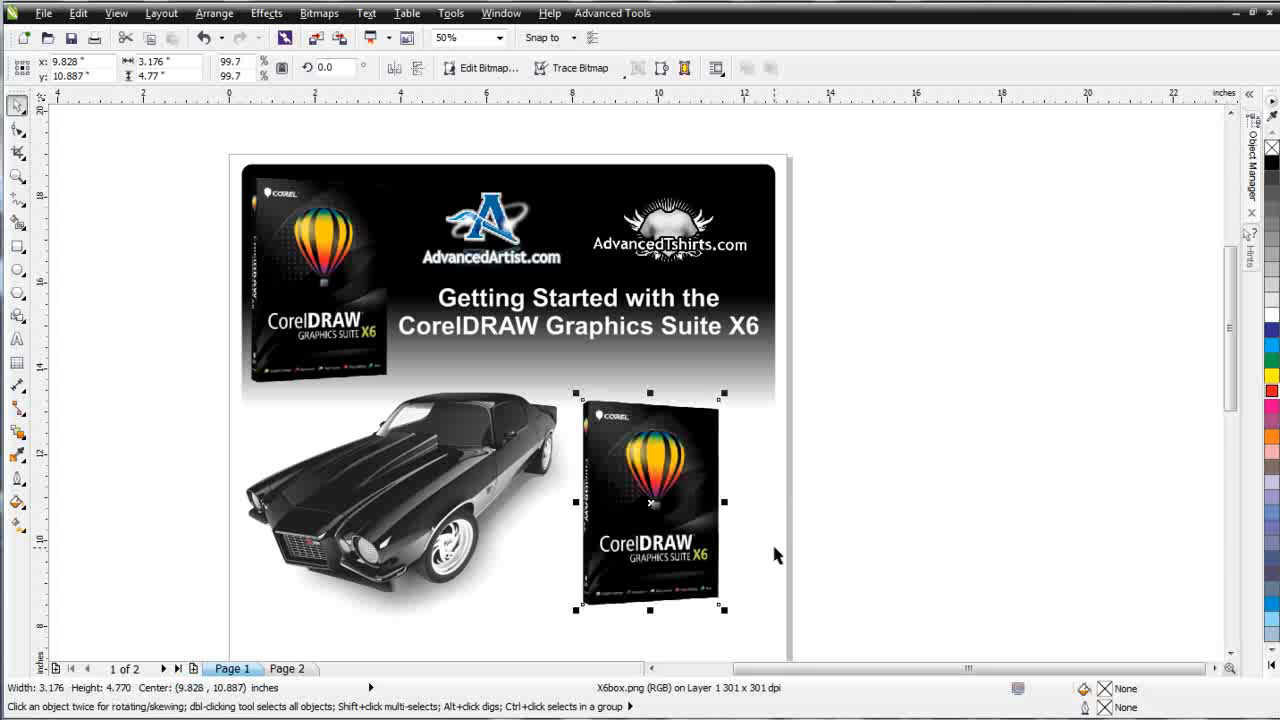
{"action": "mouse_move", "coordinate": [116, 13]}
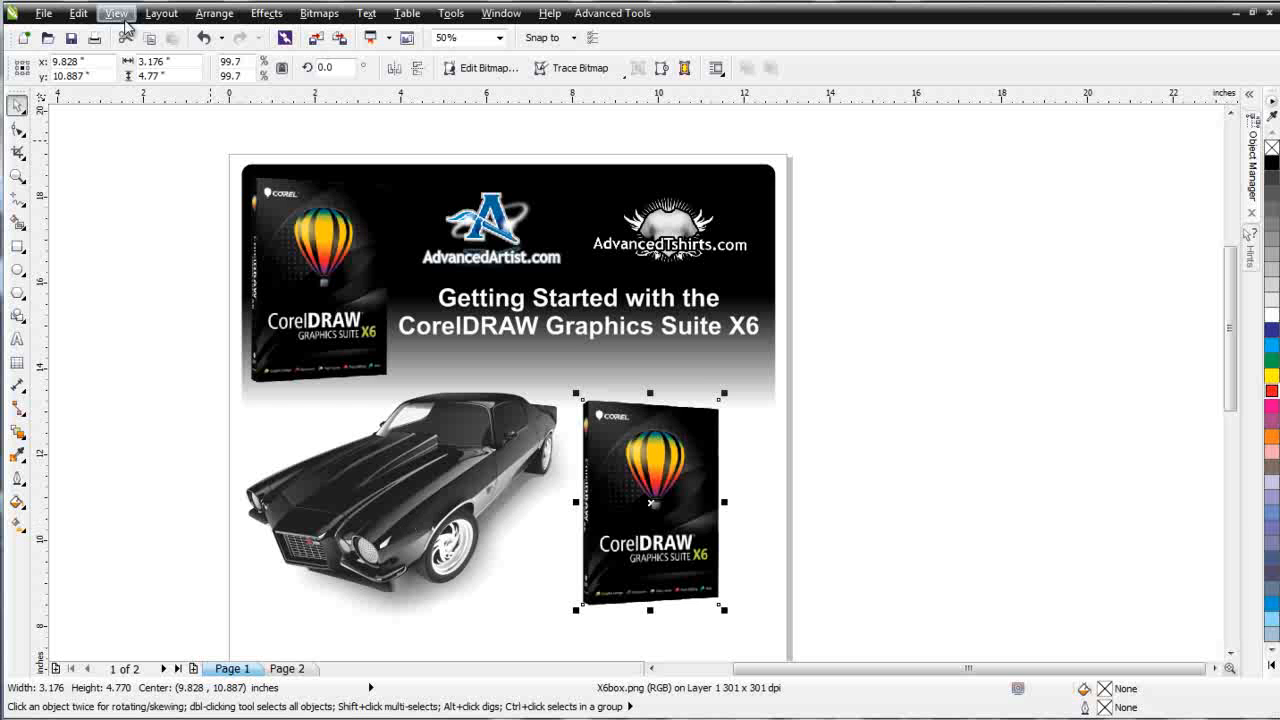
- Switch to wireframe view, ungroup the 224-object Camaro, and zoom back out
{"action": "left_click", "coordinate": [116, 13]}
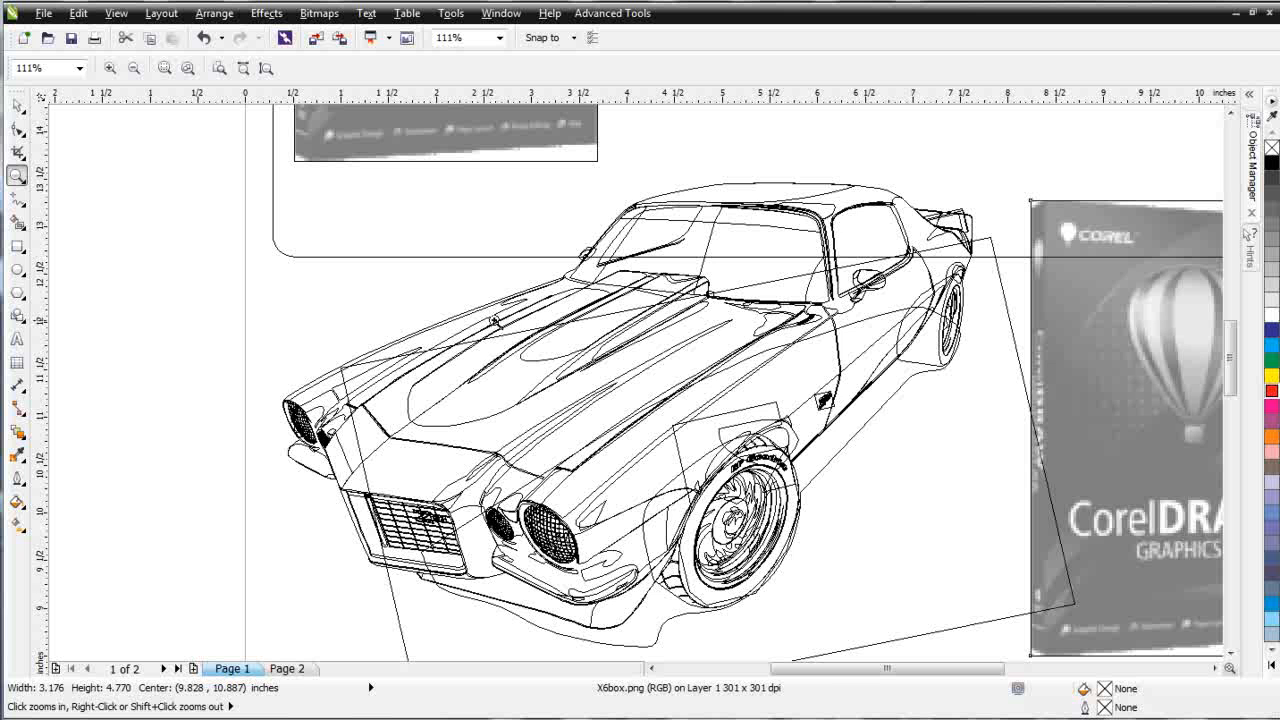
{"action": "left_click", "coordinate": [370, 398]}
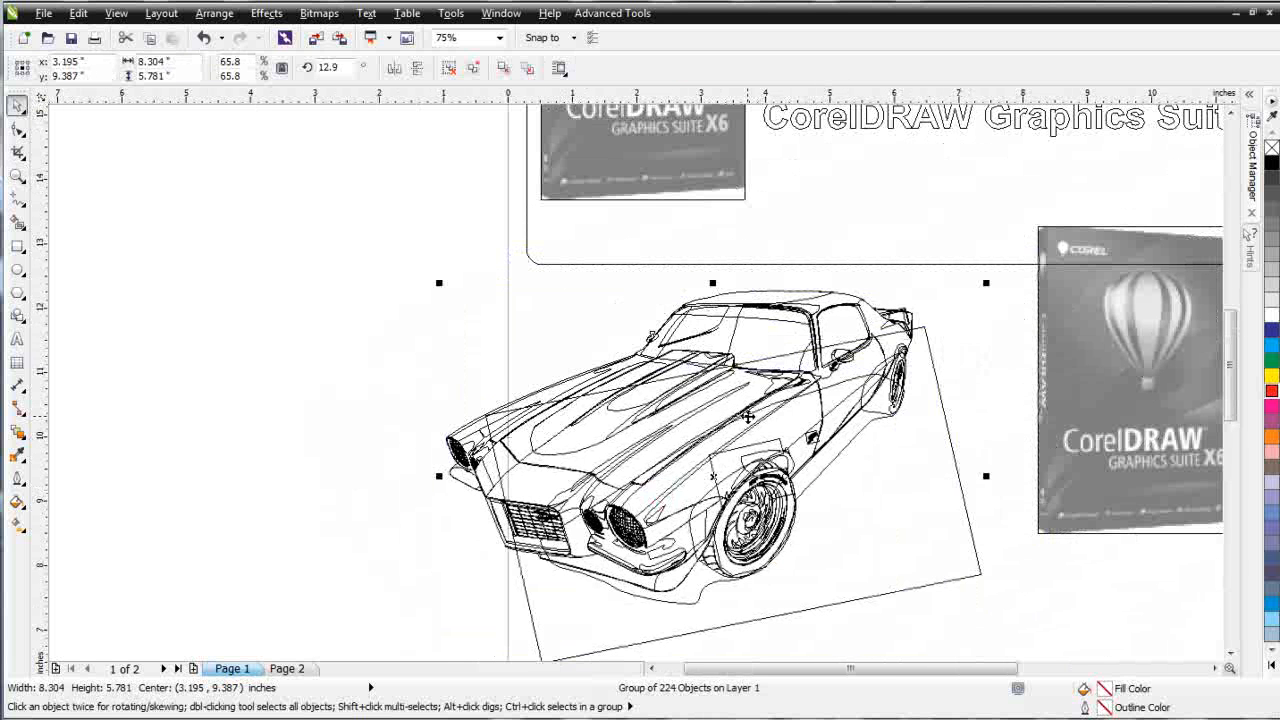
{"action": "right_click", "coordinate": [745, 415]}
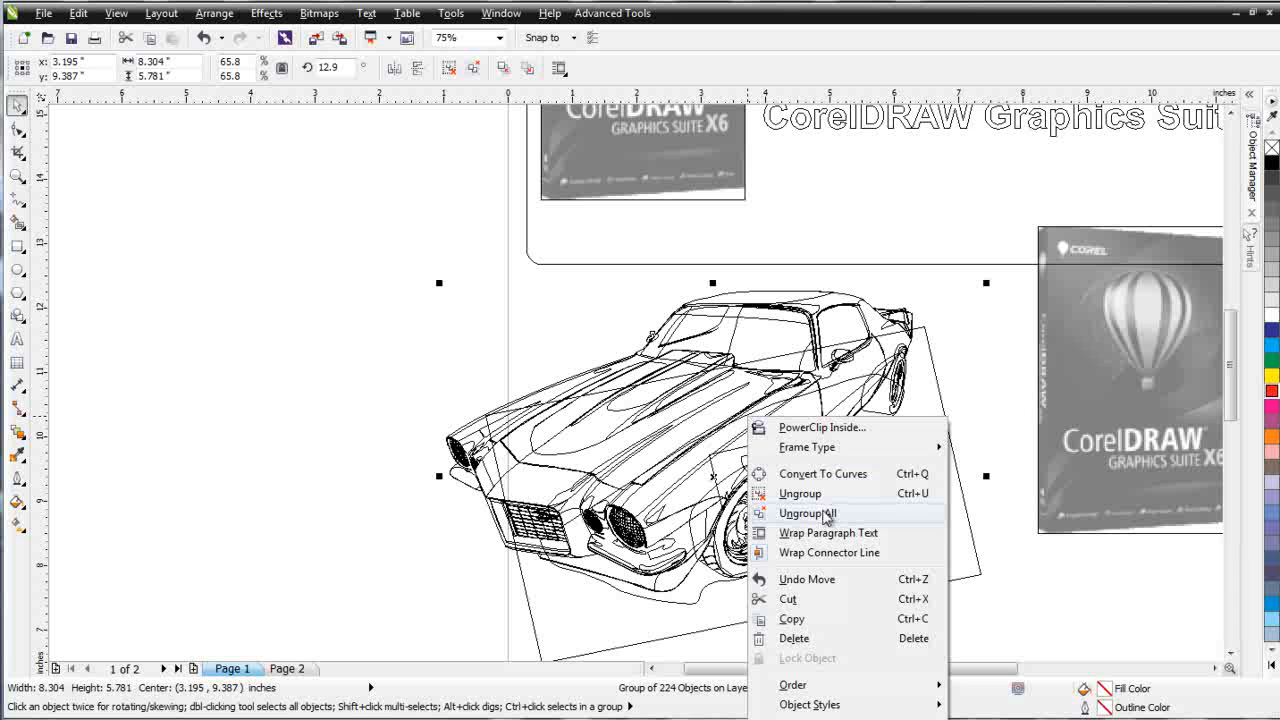
{"action": "left_click", "coordinate": [807, 513]}
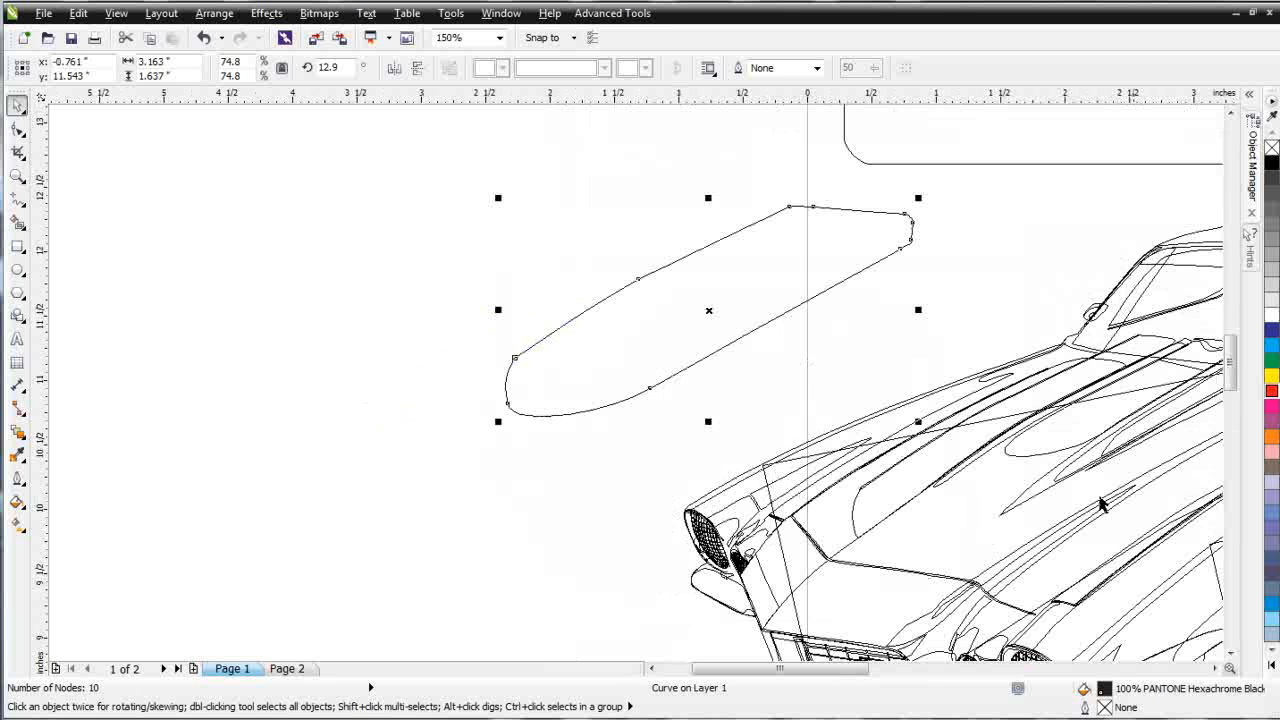
{"action": "mouse_move", "coordinate": [1135, 540]}
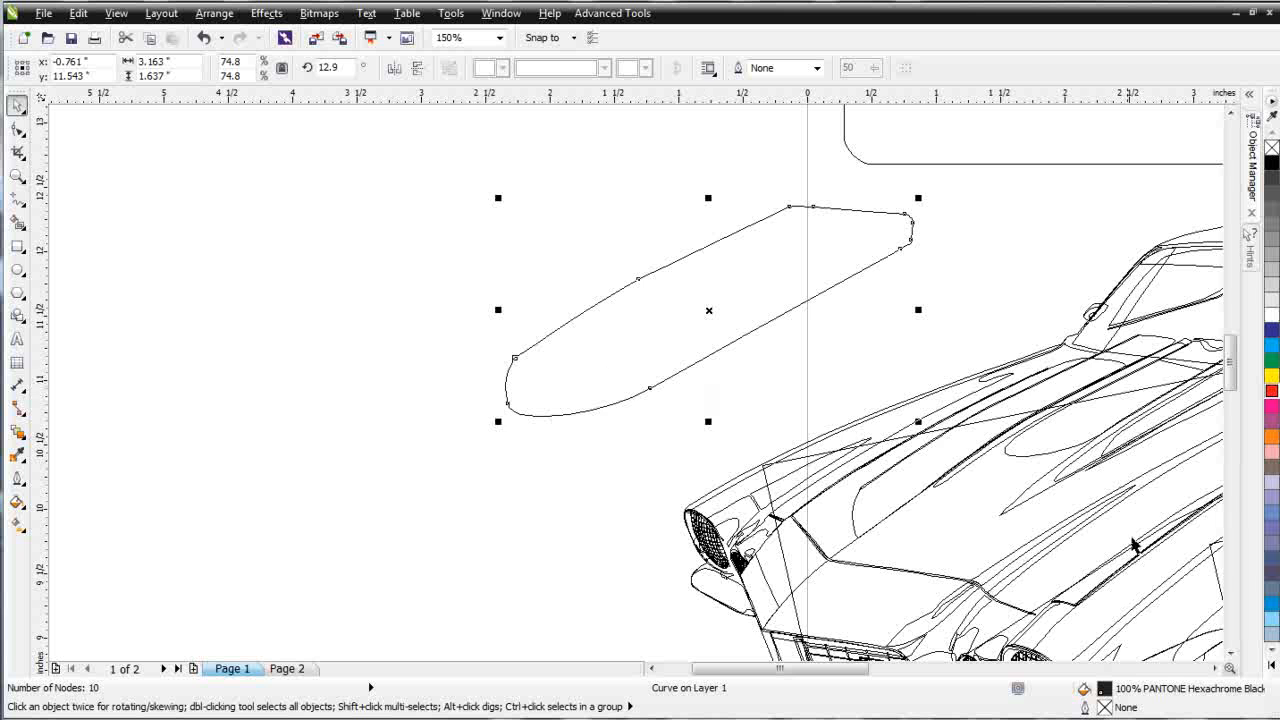
{"action": "left_click", "coordinate": [495, 37]}
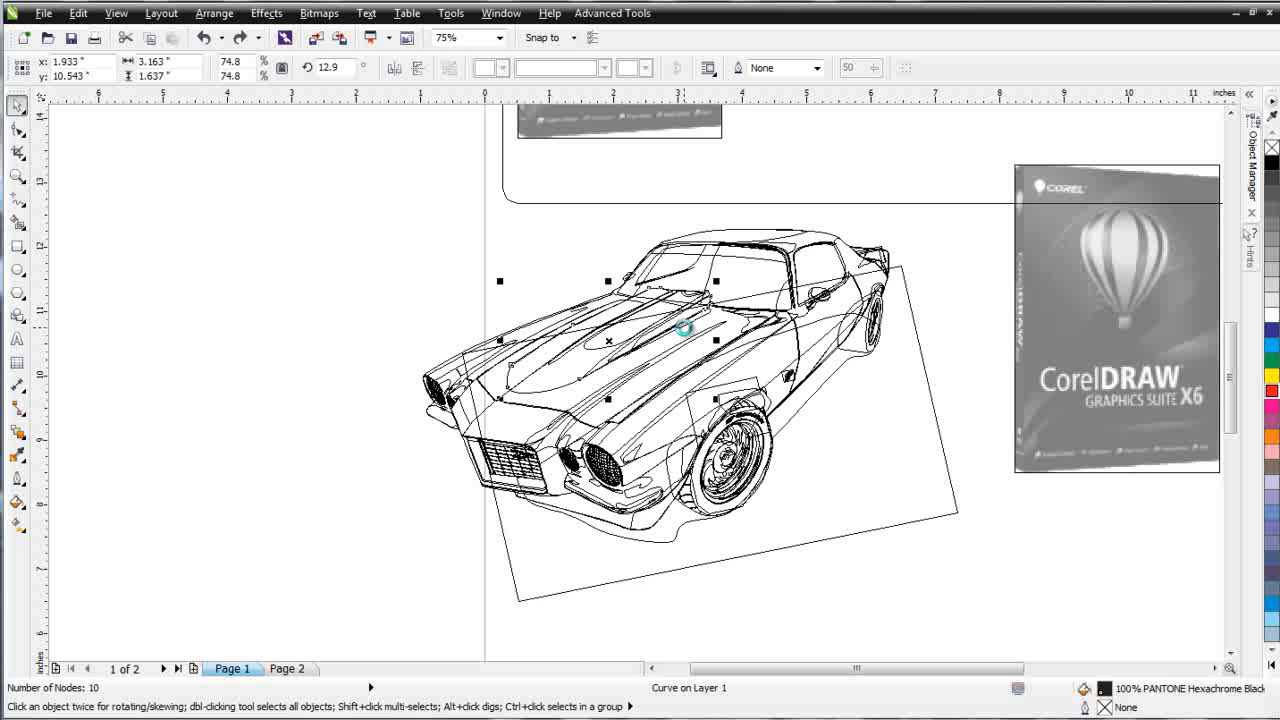
{"action": "mouse_move", "coordinate": [313, 95]}
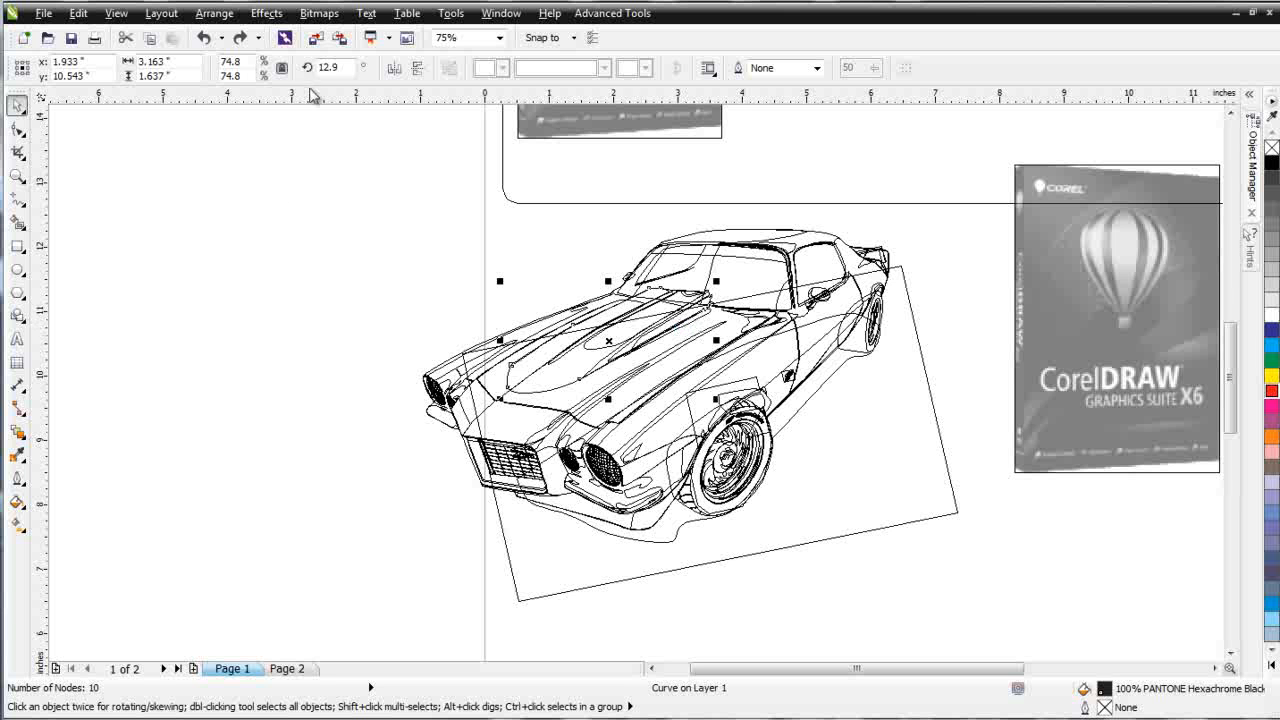
{"action": "left_click", "coordinate": [116, 13]}
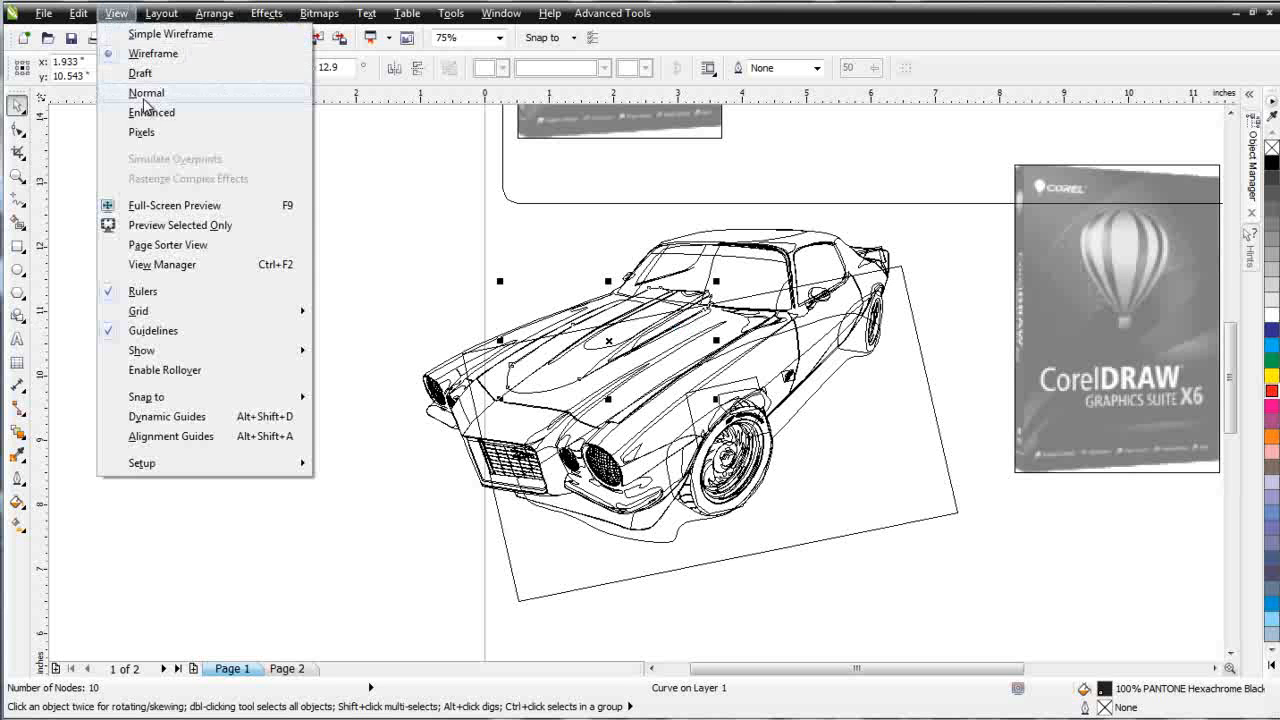
- Return to normal view, select the lens curve, zoom to 150% and onto the fender, and take the Shape tool
{"action": "left_click", "coordinate": [151, 112]}
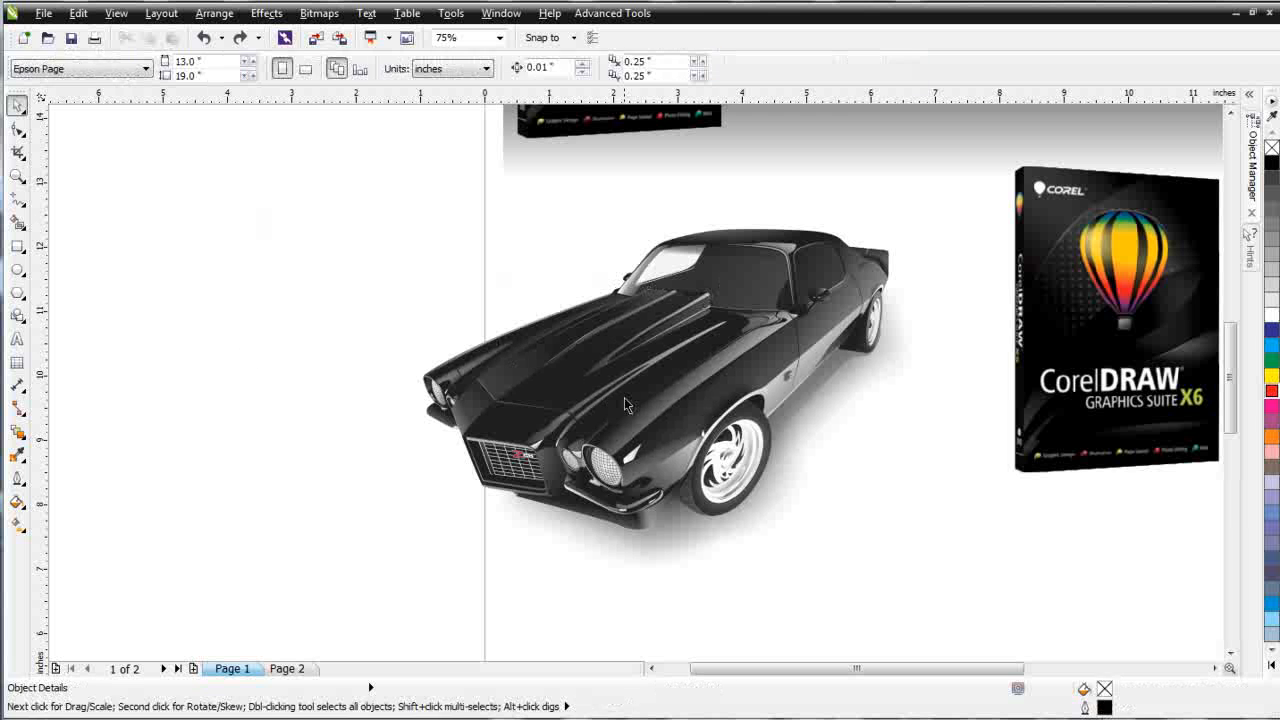
{"action": "left_click", "coordinate": [625, 405]}
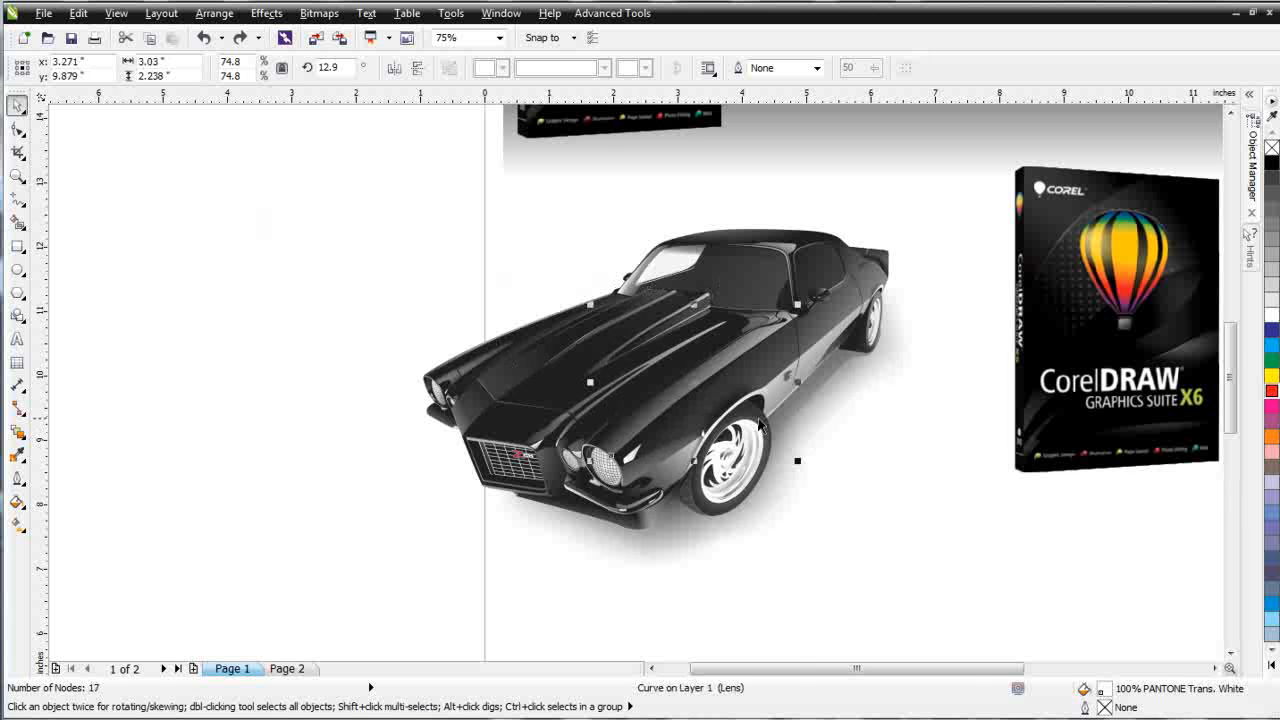
{"action": "type", "text": "150"}
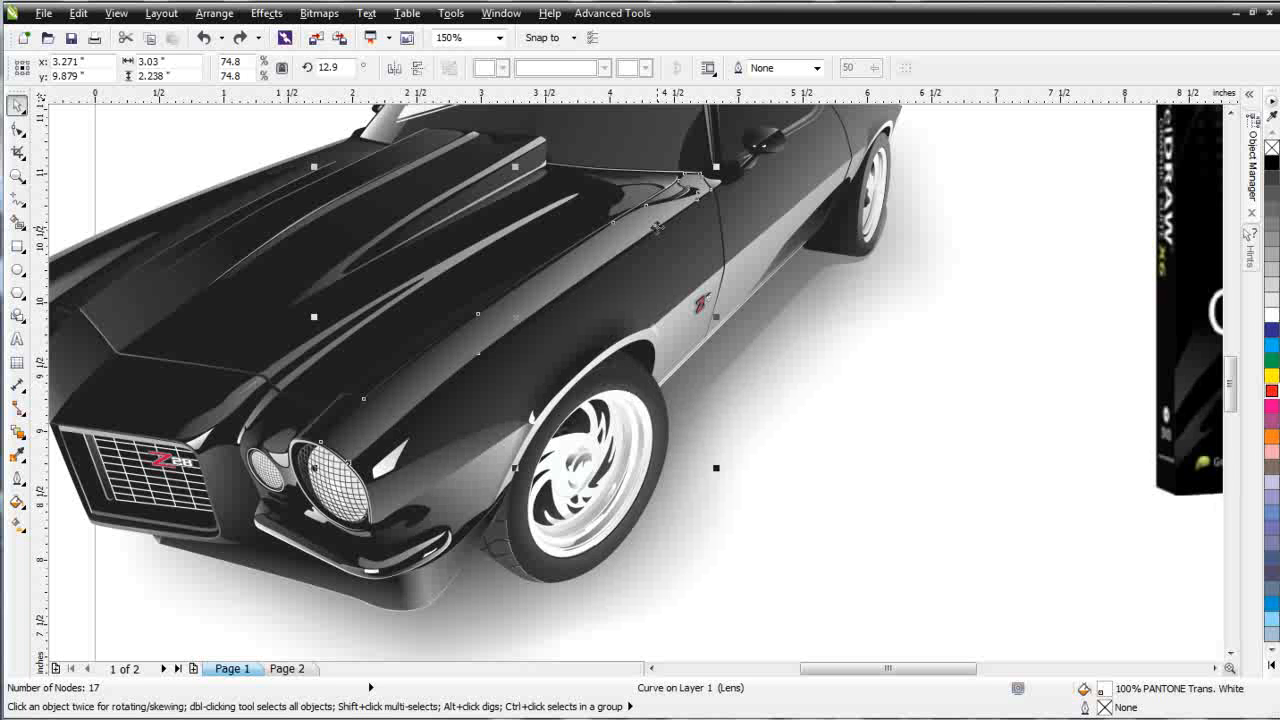
{"action": "left_click_drag", "start_coordinate": [660, 210], "coordinate": [820, 413]}
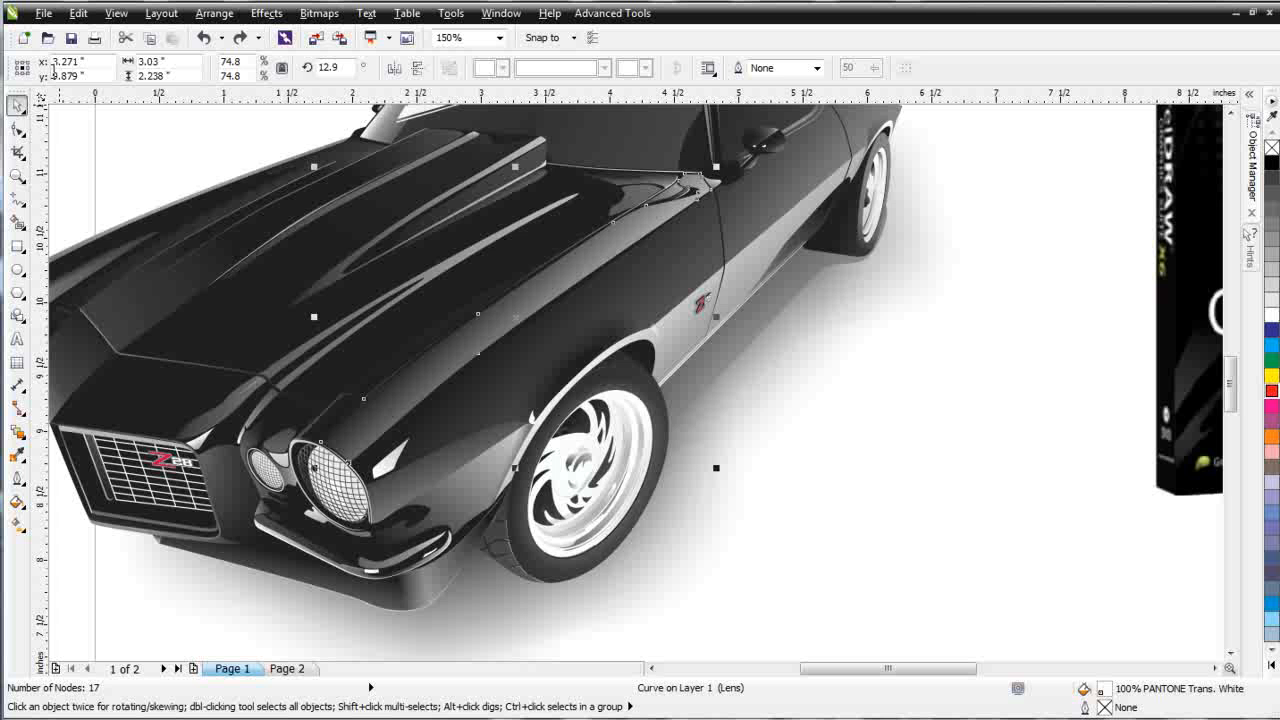
{"action": "left_click", "coordinate": [17, 129]}
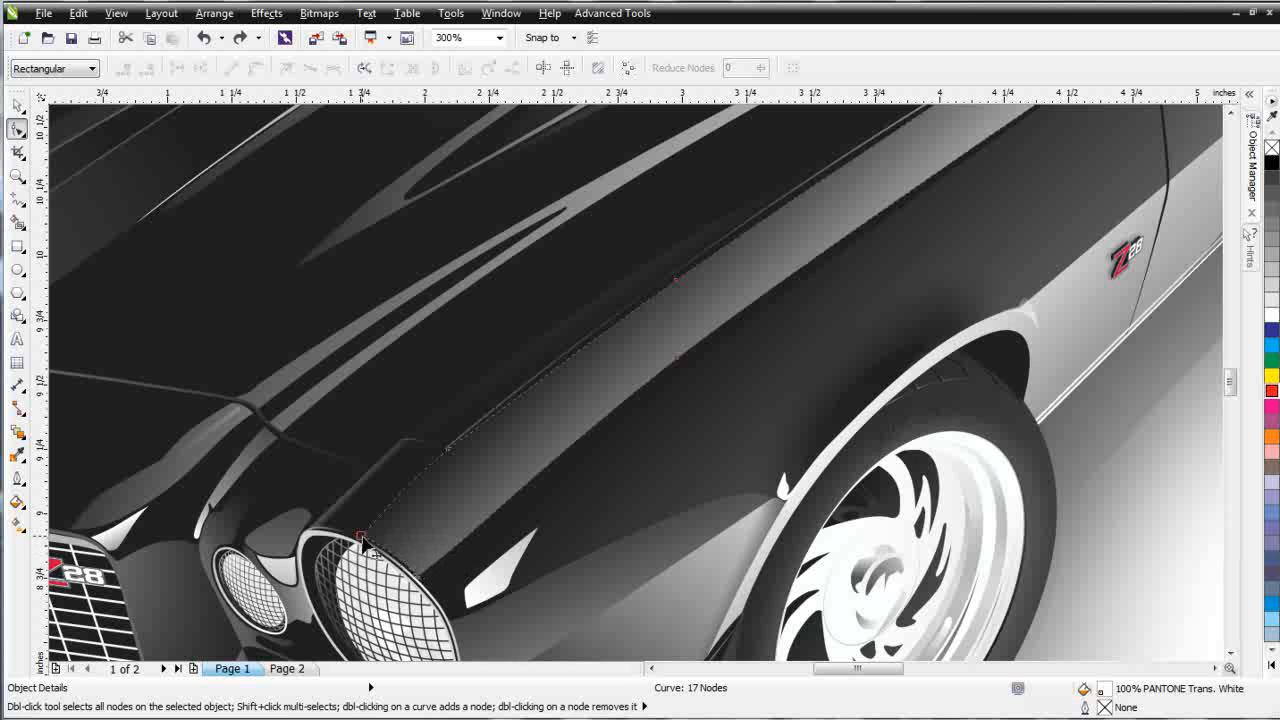
- Click and marquee-select several nodes along the 17-node fender highlight curve
{"action": "left_click", "coordinate": [365, 545]}
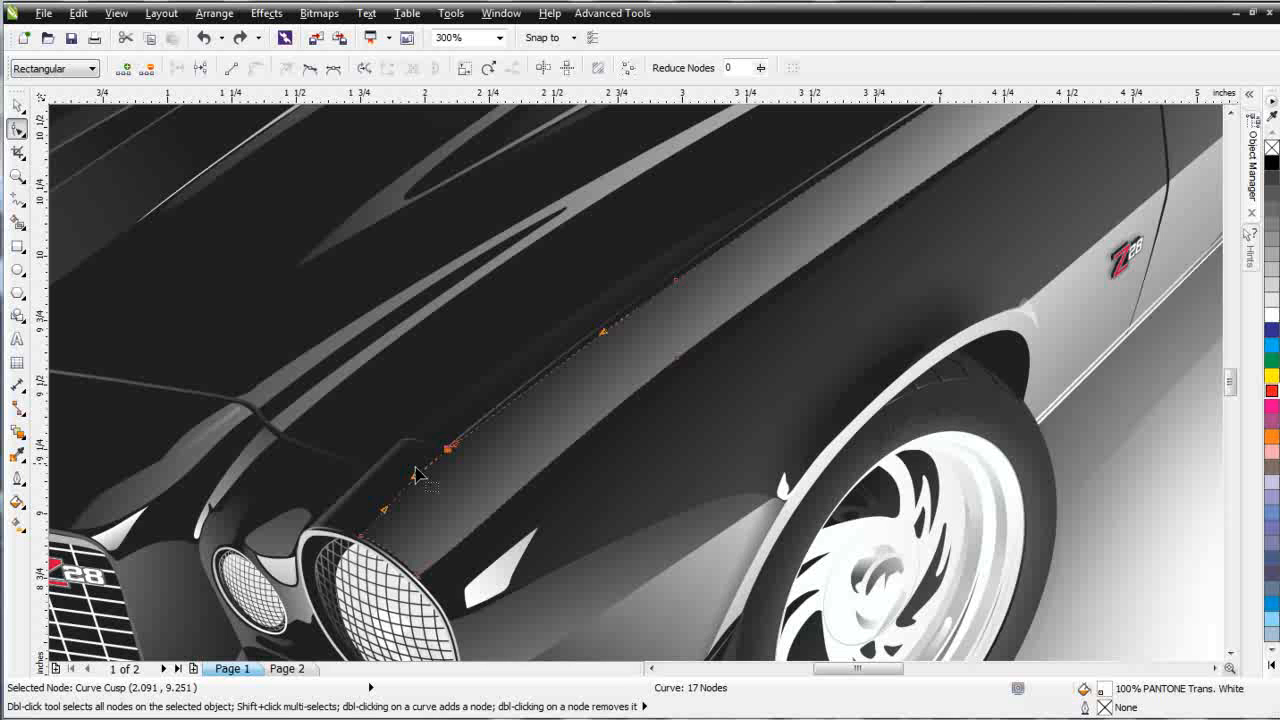
{"action": "left_click_drag", "start_coordinate": [447, 448], "coordinate": [360, 540]}
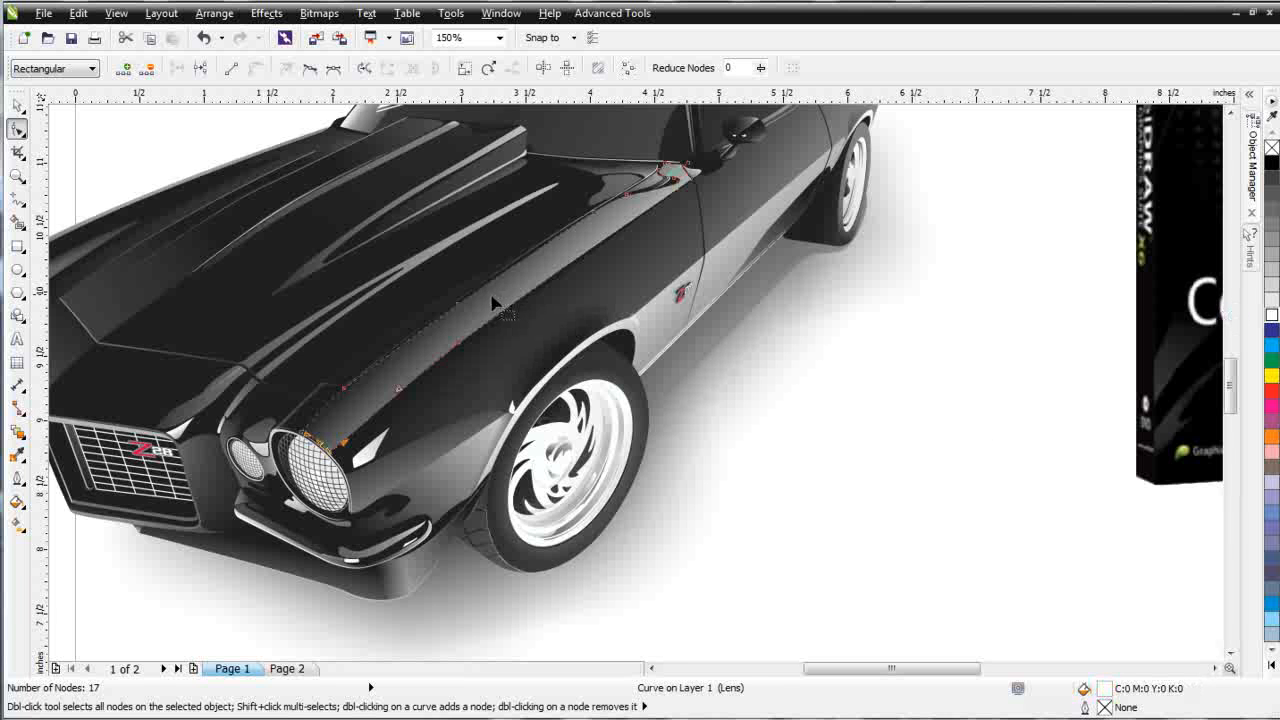
{"action": "left_click", "coordinate": [452, 303]}
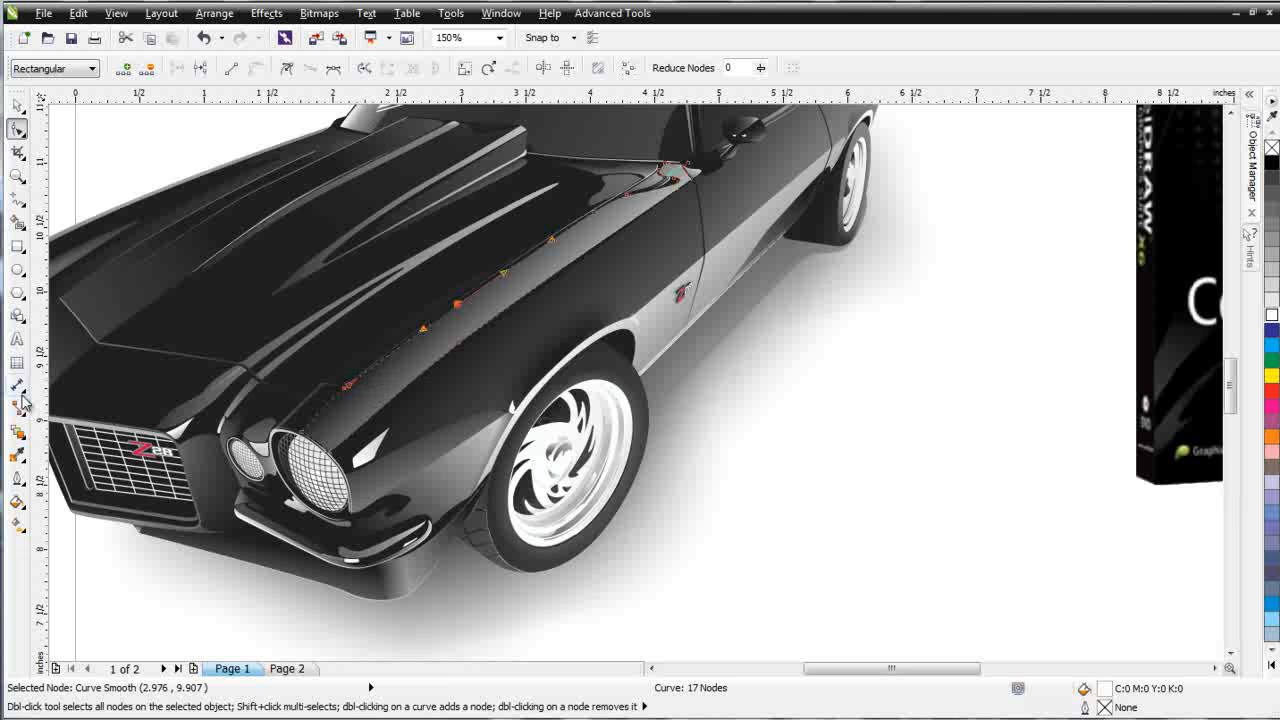
{"action": "mouse_move", "coordinate": [490, 310]}
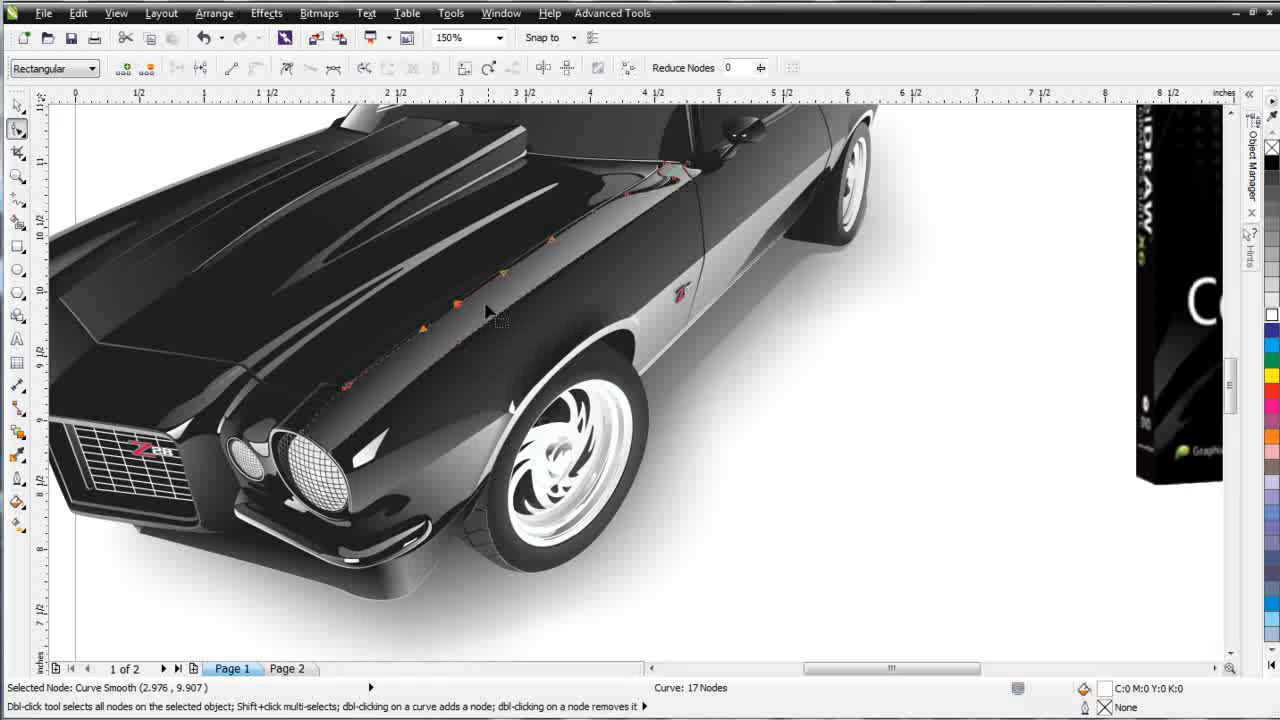
{"action": "mouse_move", "coordinate": [866, 330]}
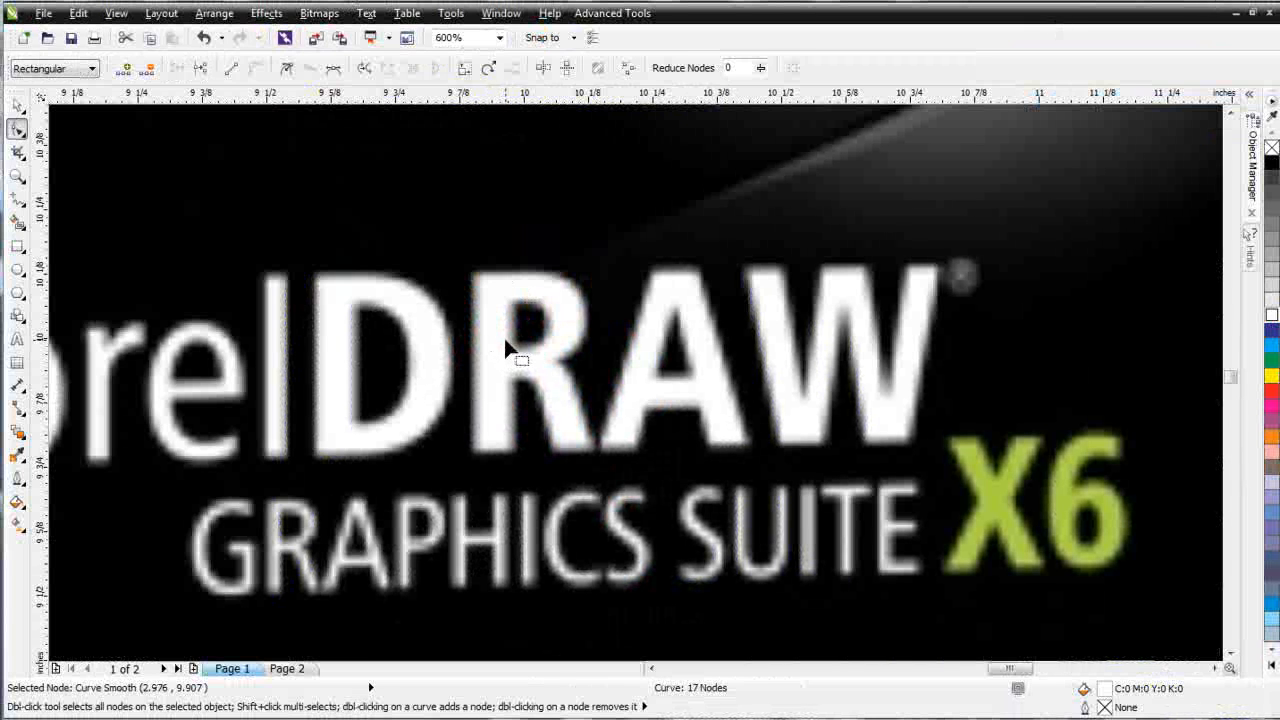
{"action": "left_click", "coordinate": [319, 13]}
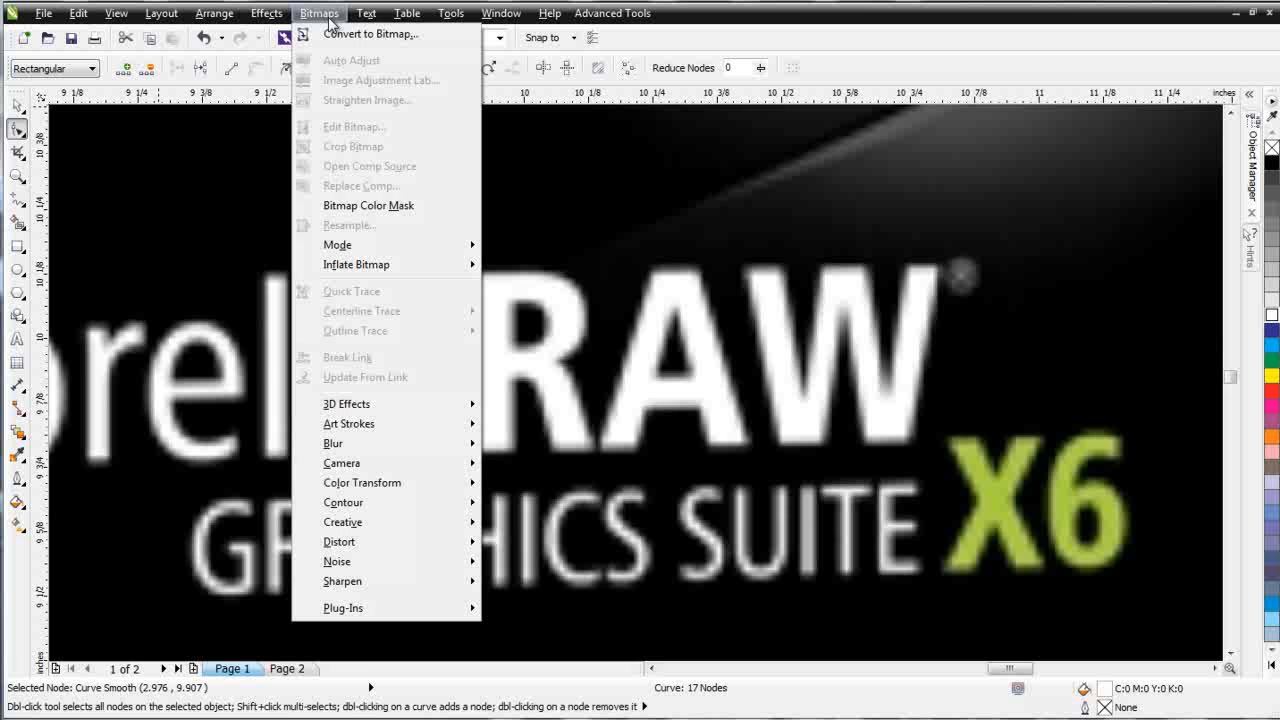
{"action": "left_click", "coordinate": [266, 13]}
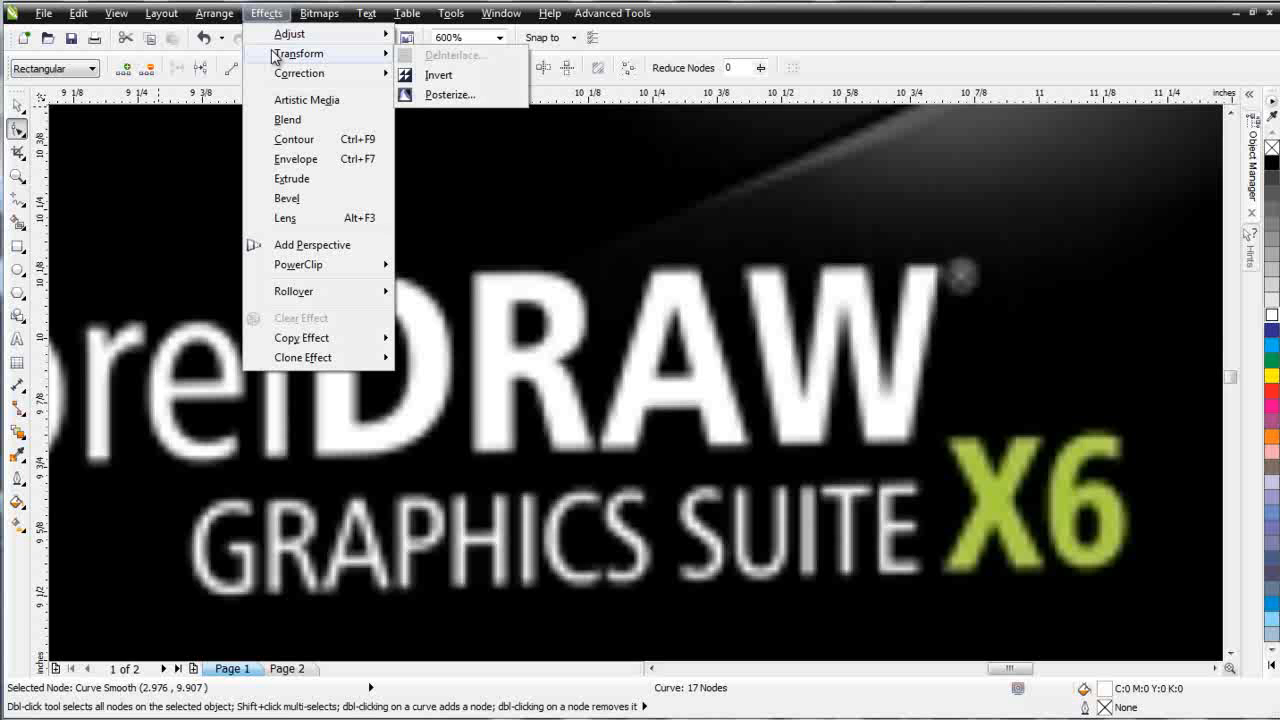
{"action": "mouse_move", "coordinate": [628, 258]}
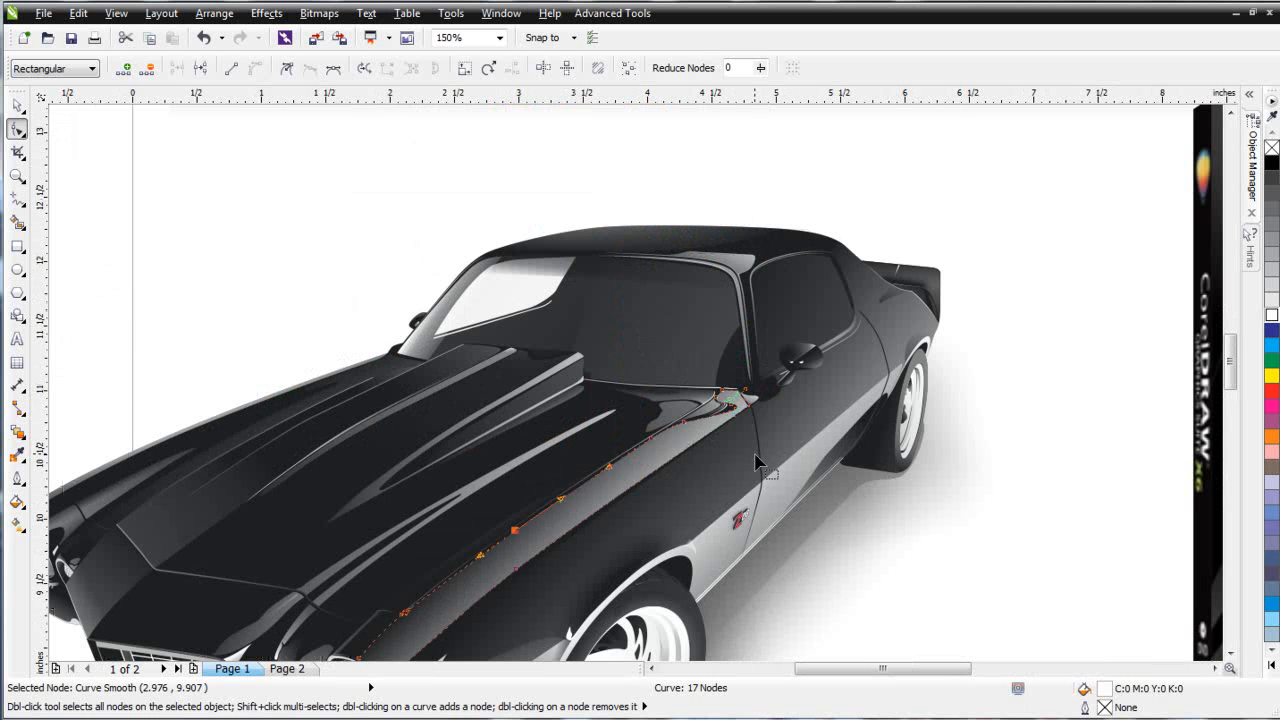
{"action": "mouse_move", "coordinate": [850, 490]}
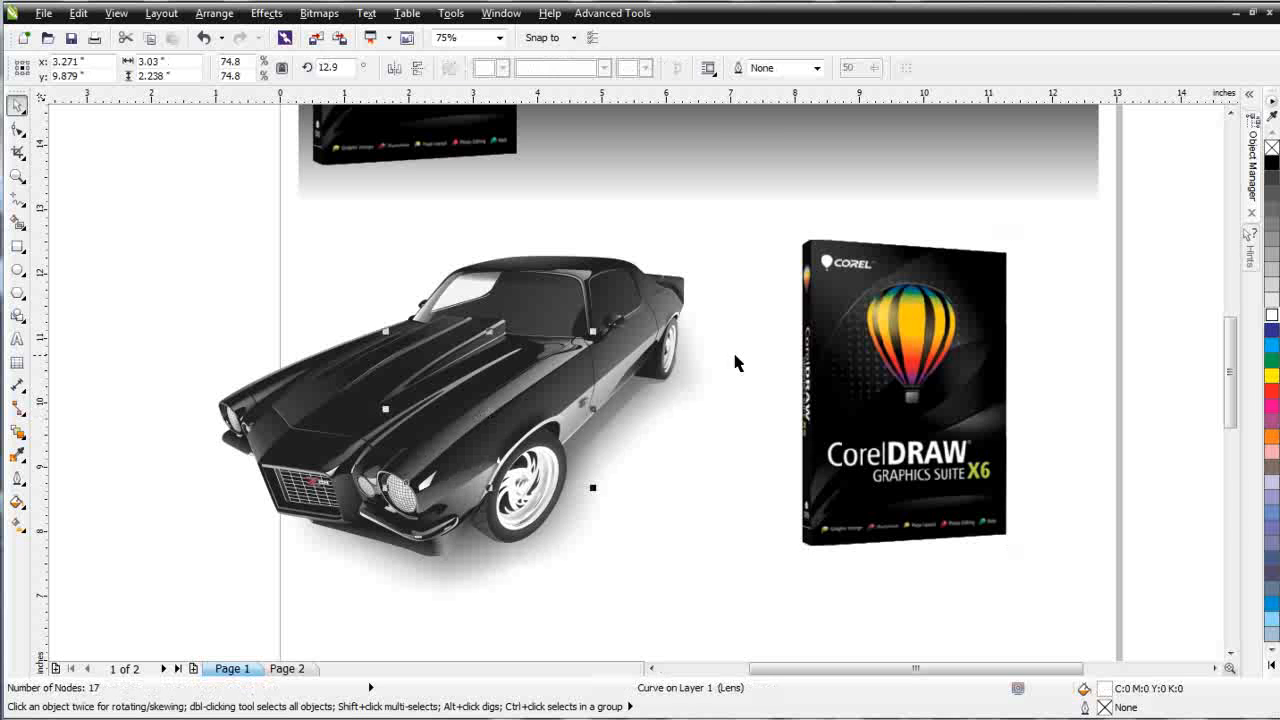
- Select the X6box.png bitmap beside the Camaro
{"action": "left_click", "coordinate": [903, 390]}
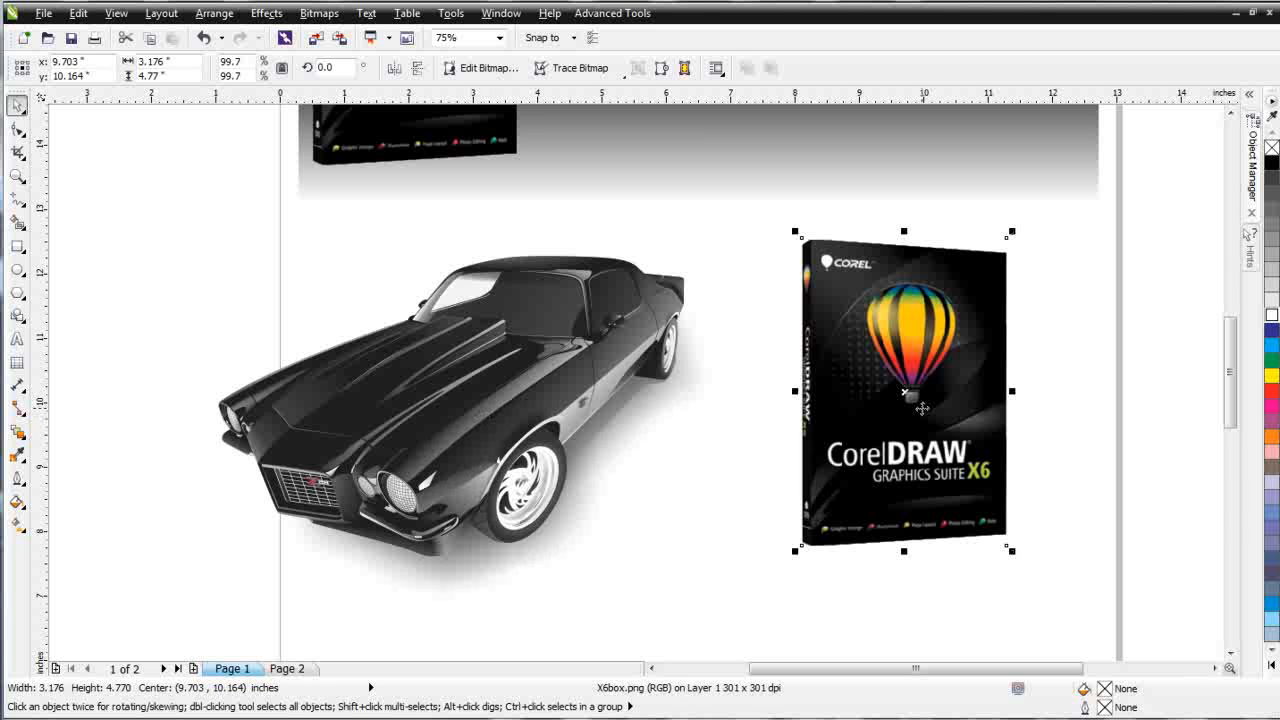